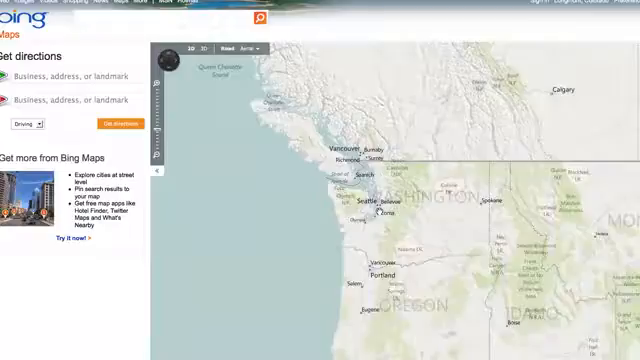
# Switch to bird's-eye imagery of downtown Seattle near Alaskan Way and 1st Avenue
pyautogui.click(201, 47)
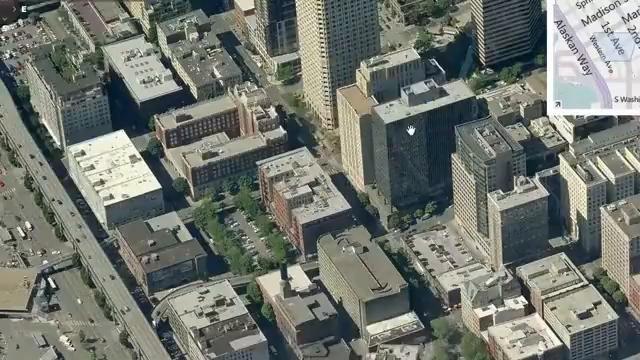